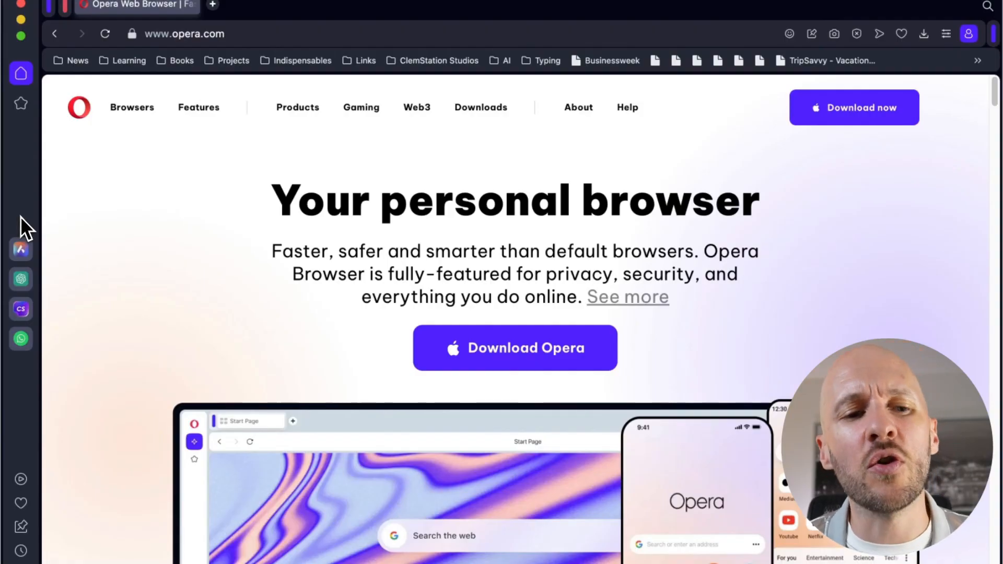
mouse_move(25, 393)
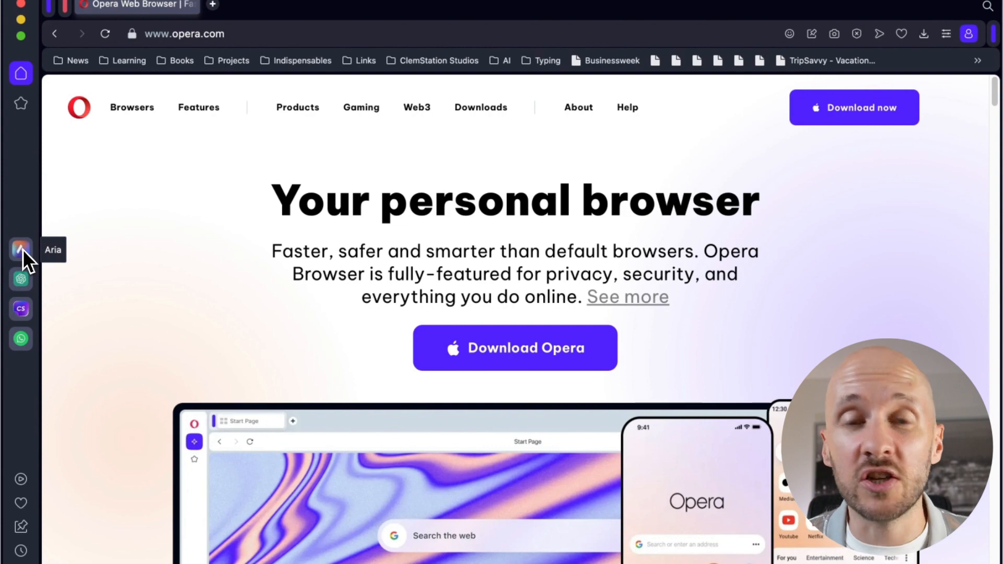
Step: Open the Aria sidebar chat, then switch to the ChatGPT sidebar chat
click(20, 249)
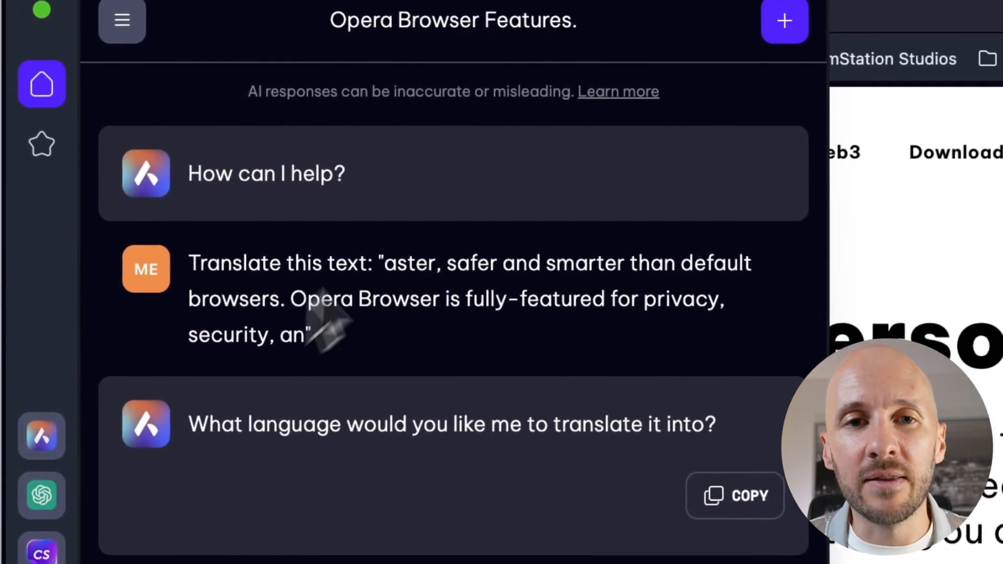
click(783, 21)
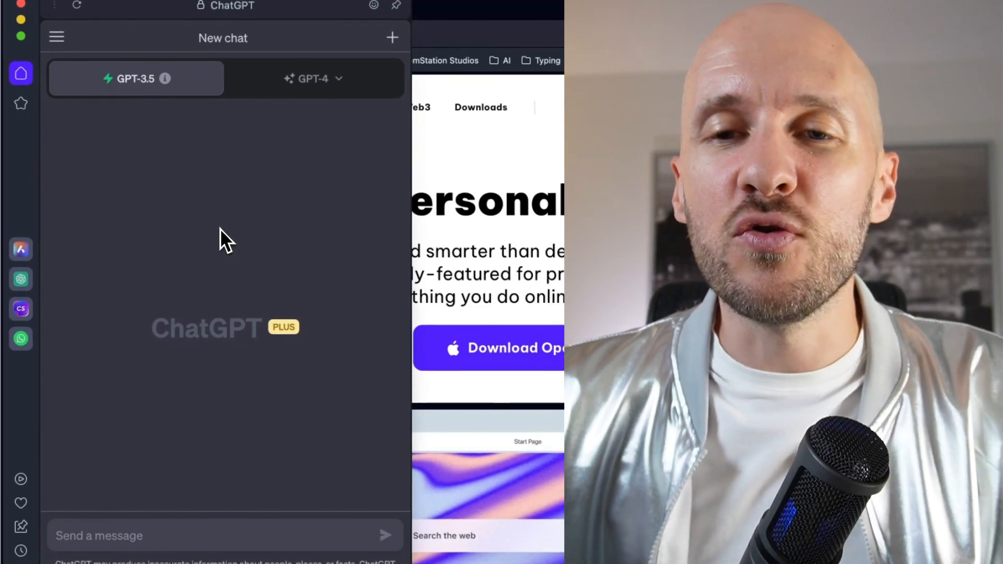
mouse_move(355, 180)
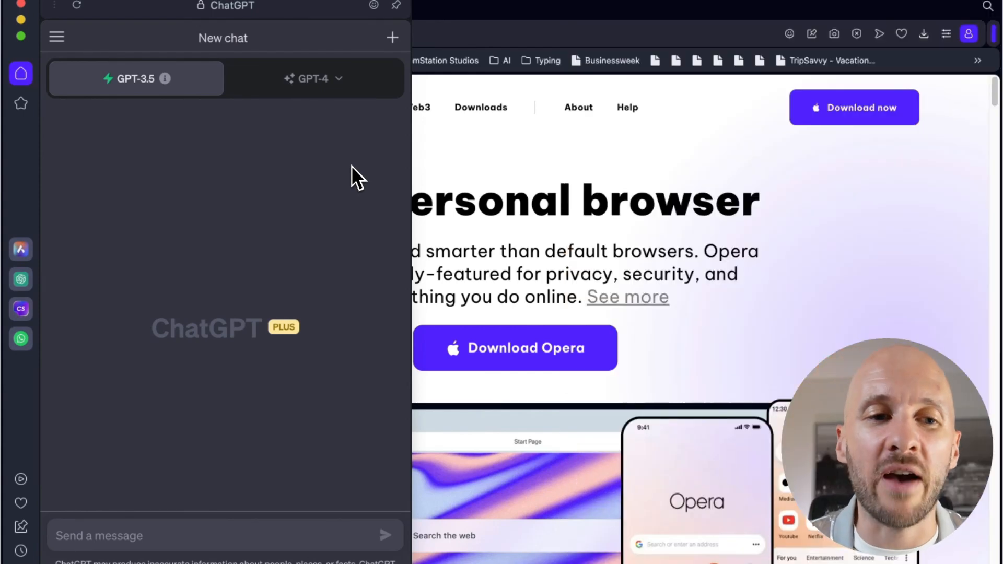
mouse_move(127, 302)
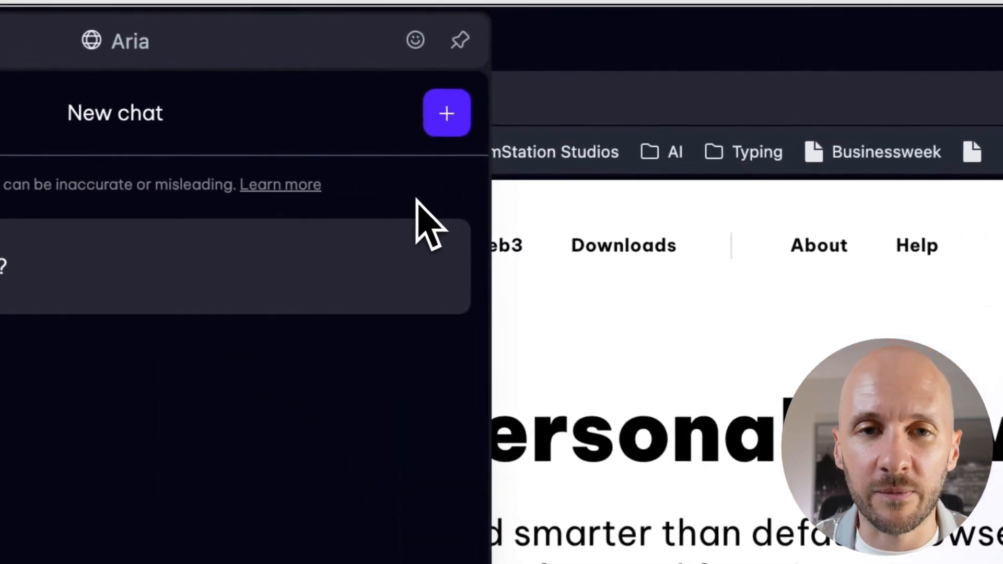
Step: Ask Aria 'what are your specificities compared to chatGPT? Can you give concrete examples?' and review the answer
text(what are your specificities compared to chatGPT? Can you give concrete examples?)
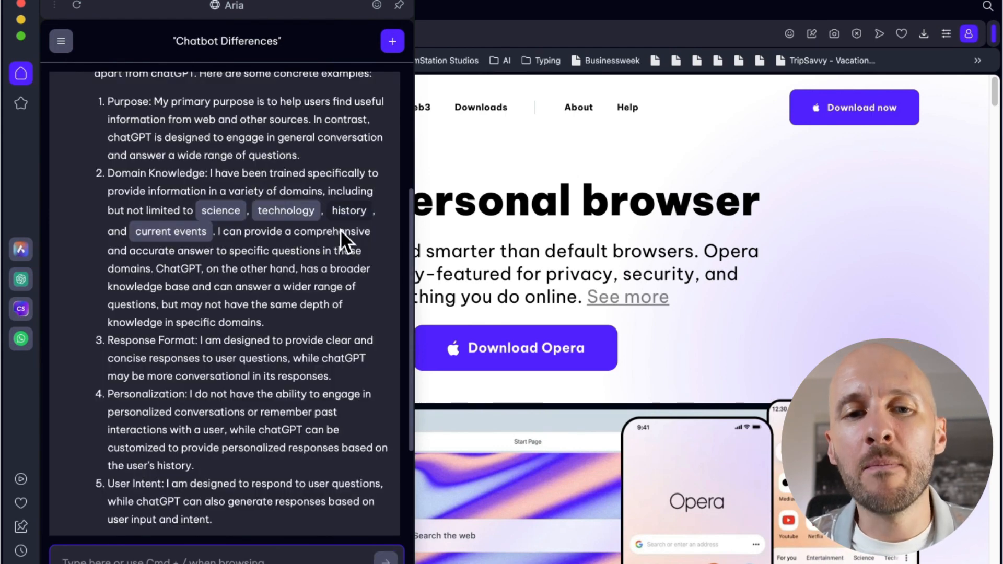
mouse_move(346, 216)
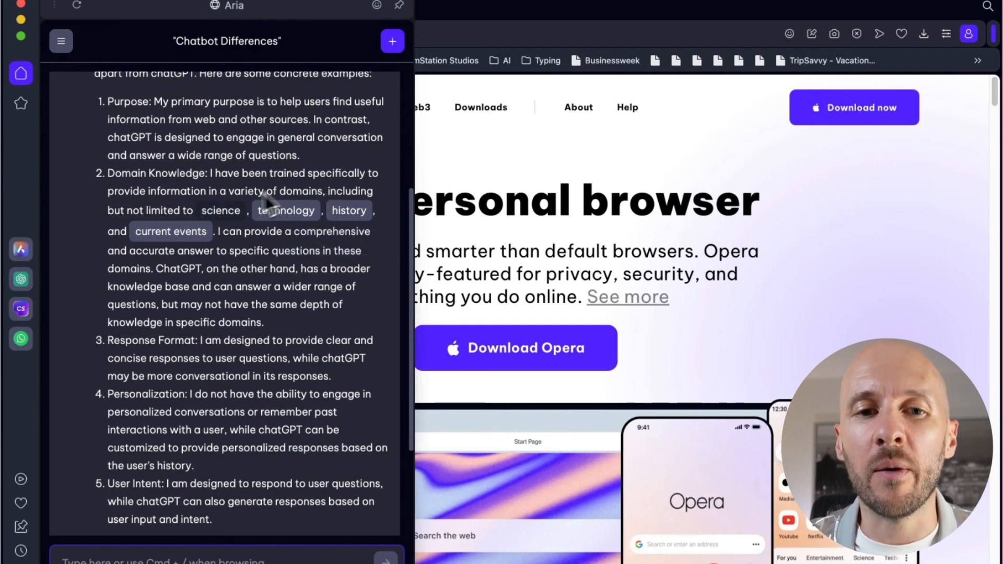
mouse_move(249, 166)
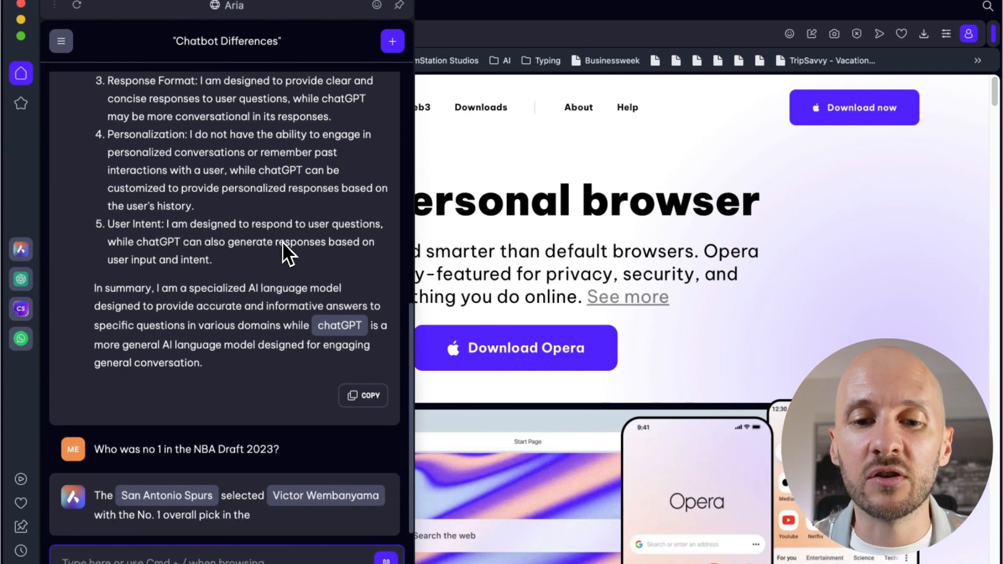
scroll(down, 3)
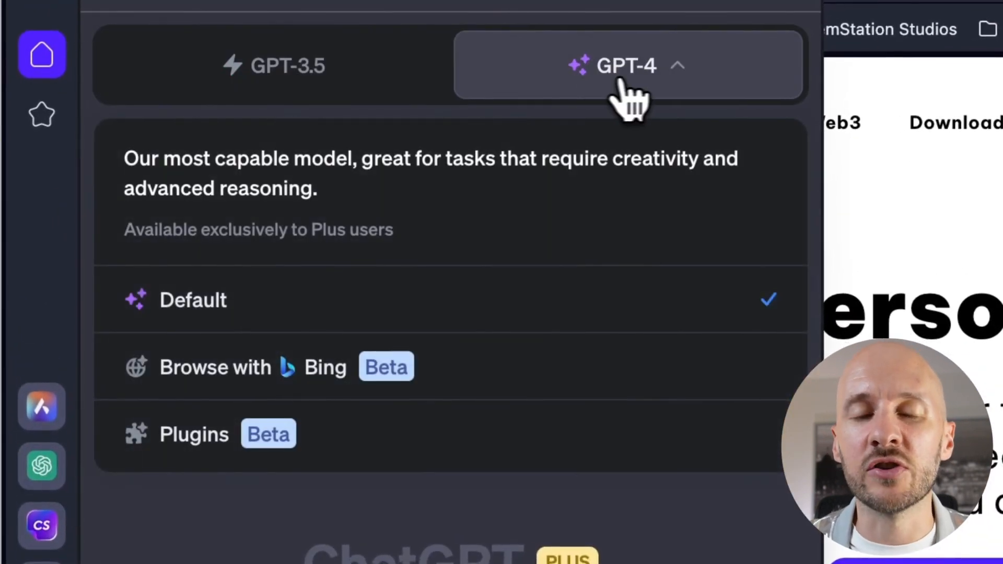
Step: View ChatGPT's GPT-4 model options: Default, Browse with Bing, Plugins
click(216, 368)
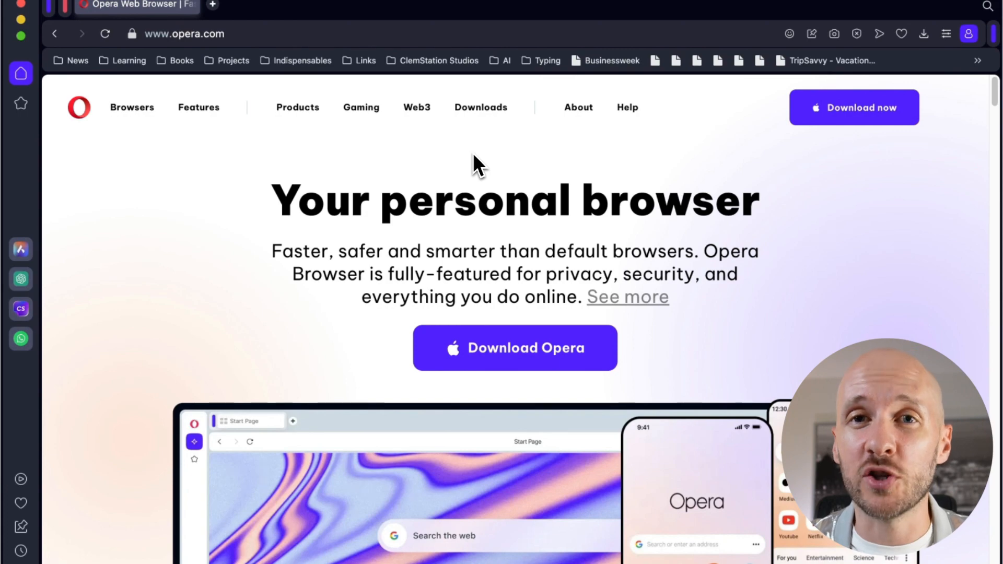
mouse_move(512, 179)
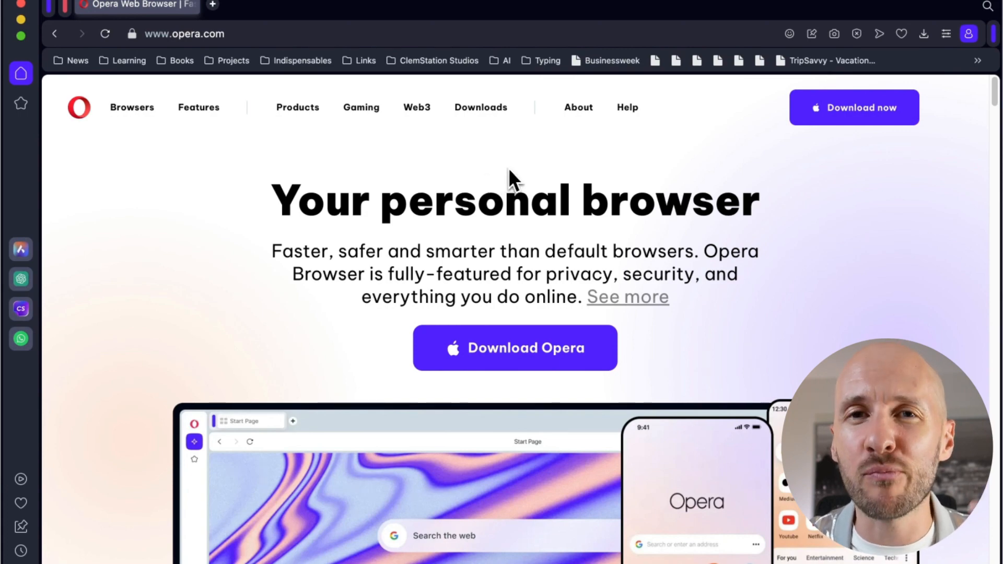
Step: Bring up the ESPN 2023 NBA free agency and cap space article tab
click(627, 106)
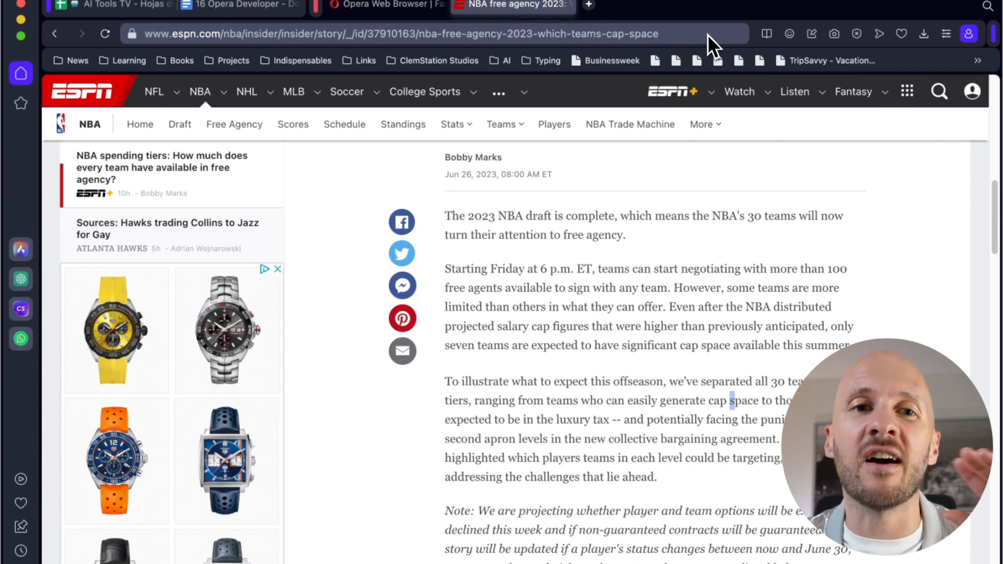
mouse_move(21, 249)
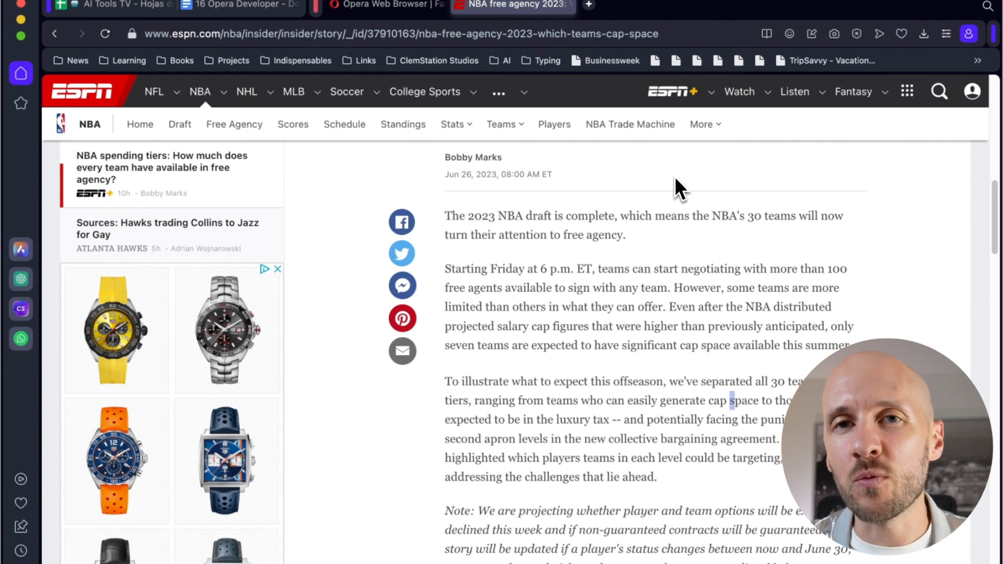
mouse_move(633, 295)
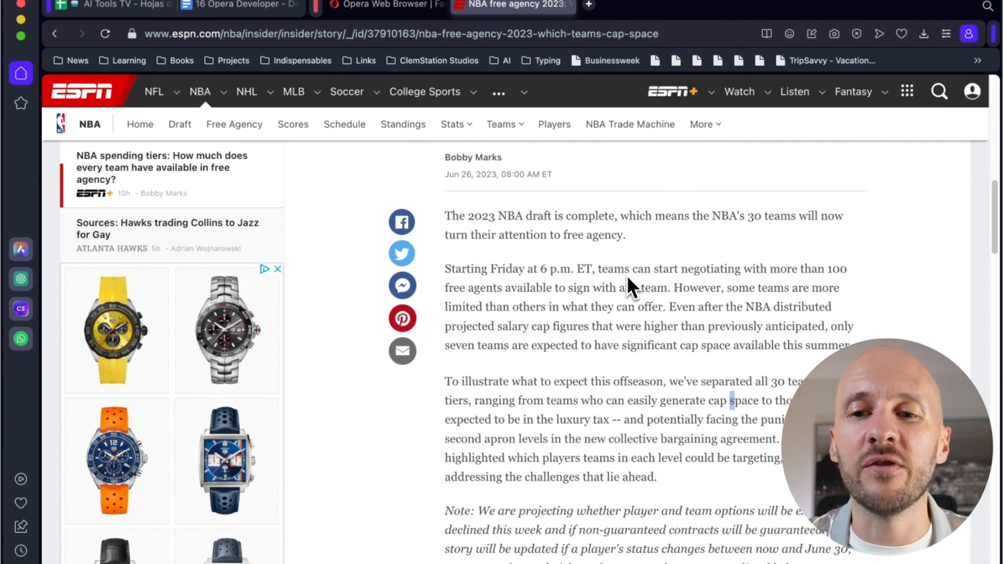
mouse_move(637, 281)
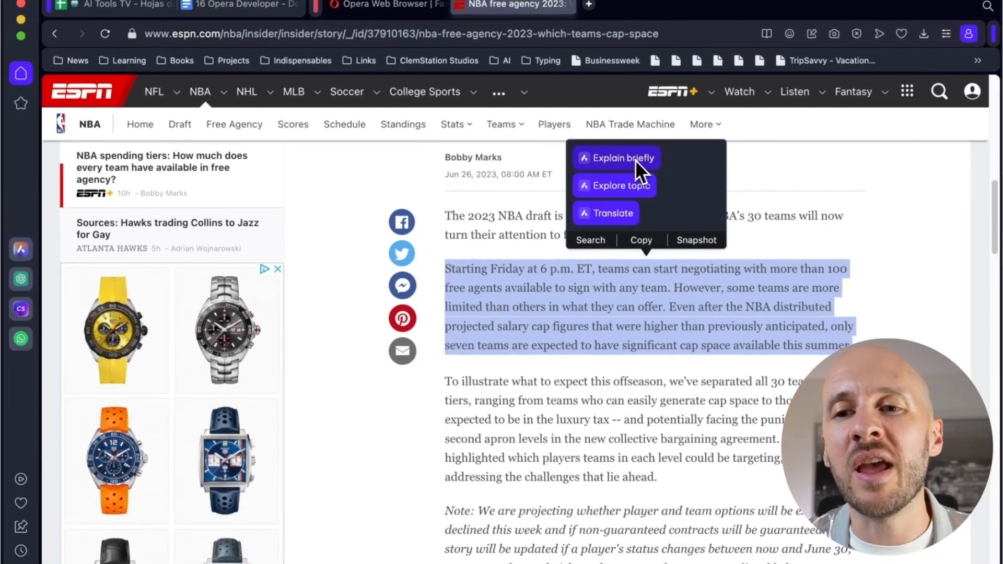
mouse_move(630, 227)
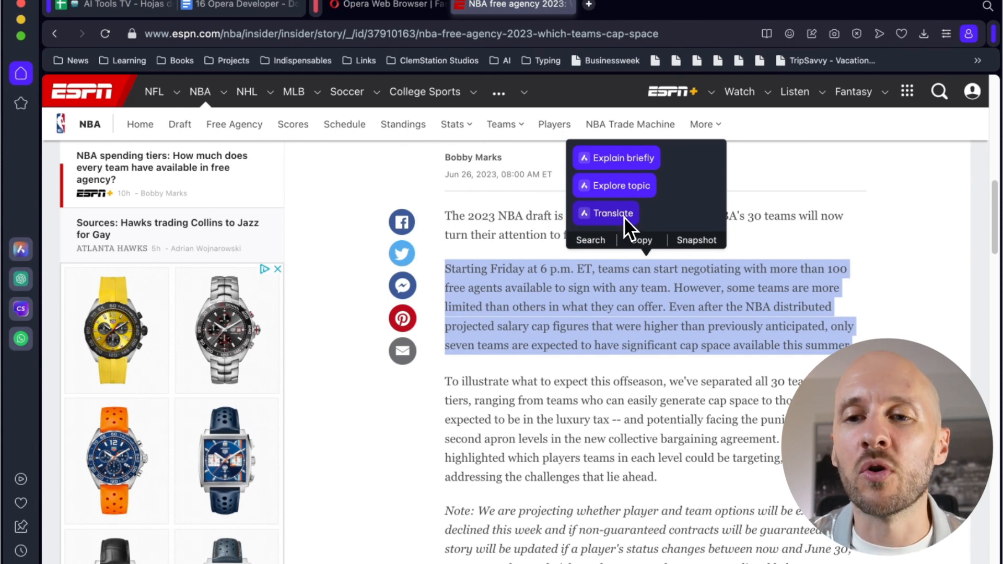
mouse_move(613, 167)
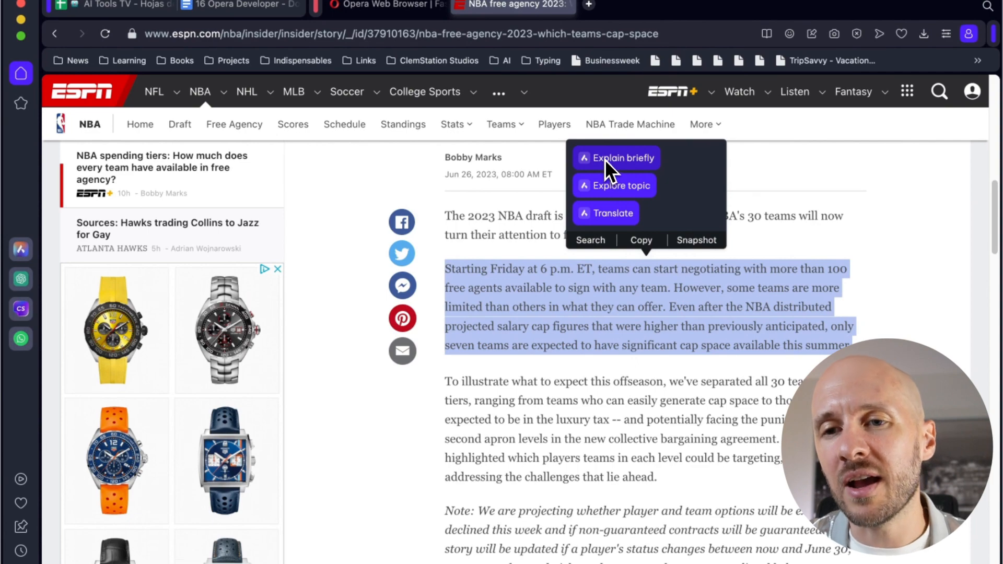
Step: Have Aria briefly explain the selected paragraph, then request its translation into 'spanish'
click(616, 157)
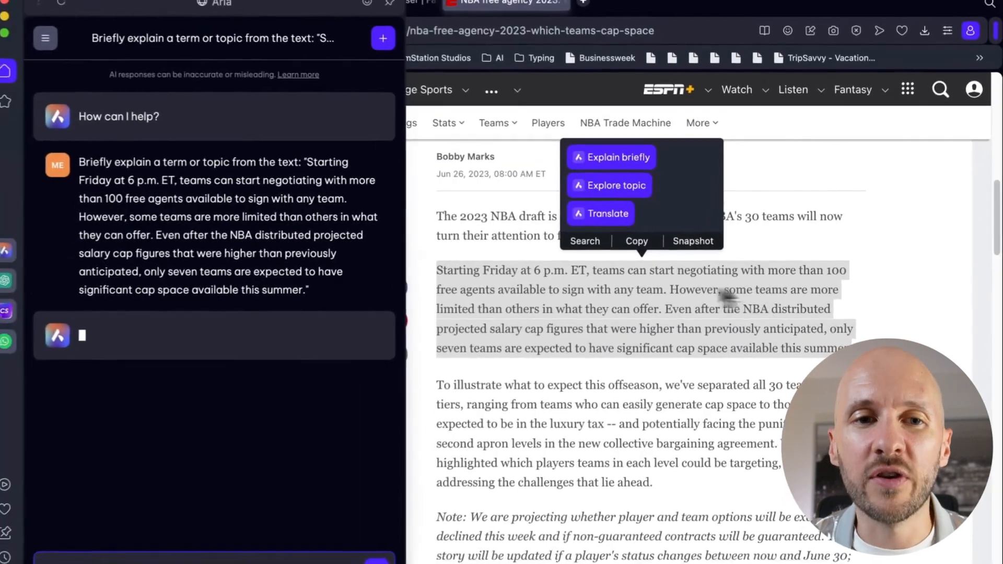
click(612, 156)
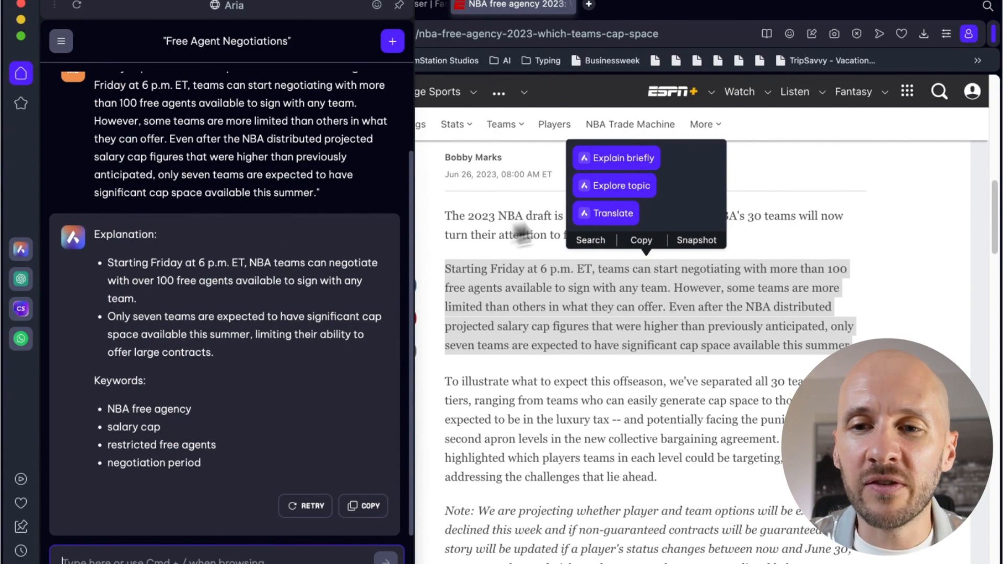
click(606, 213)
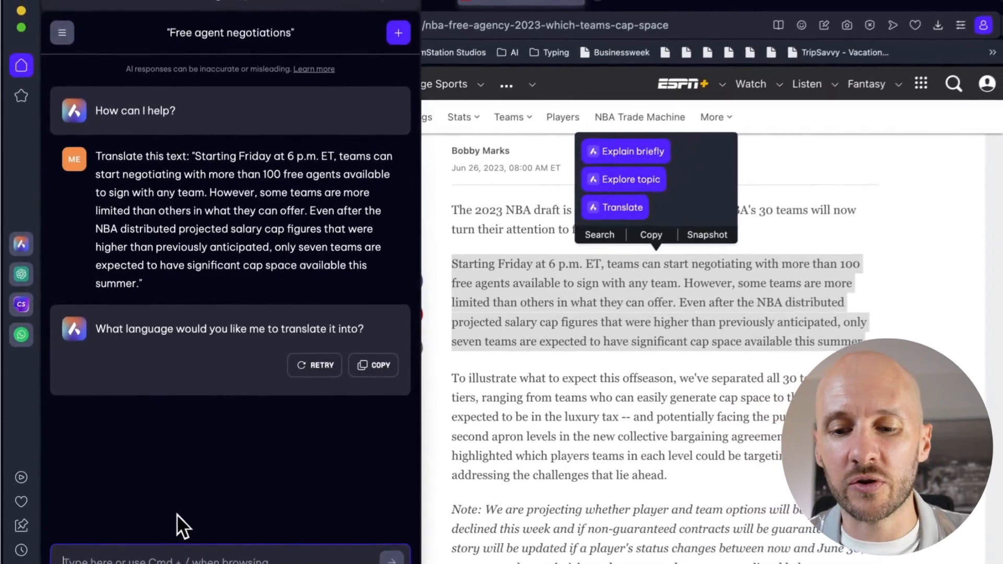
text(spanish)
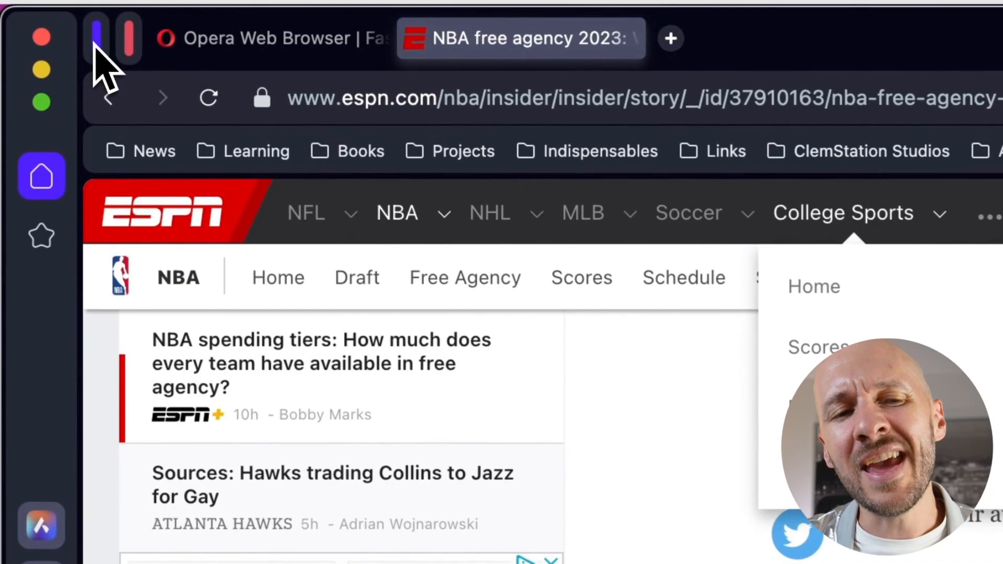
Step: Collapse the earlier tab islands, leaving the Opera and ESPN article tabs showing
click(129, 38)
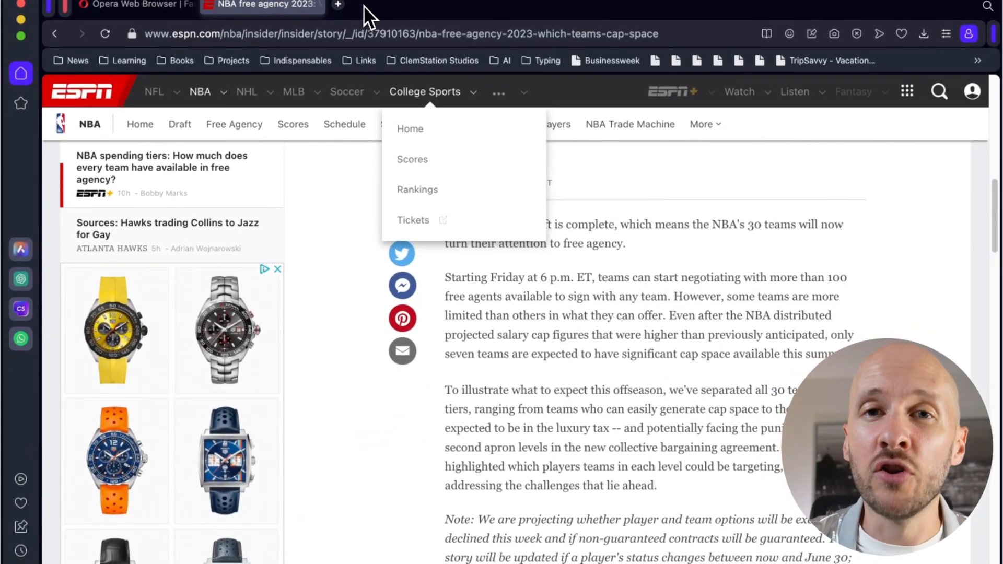
mouse_move(834, 33)
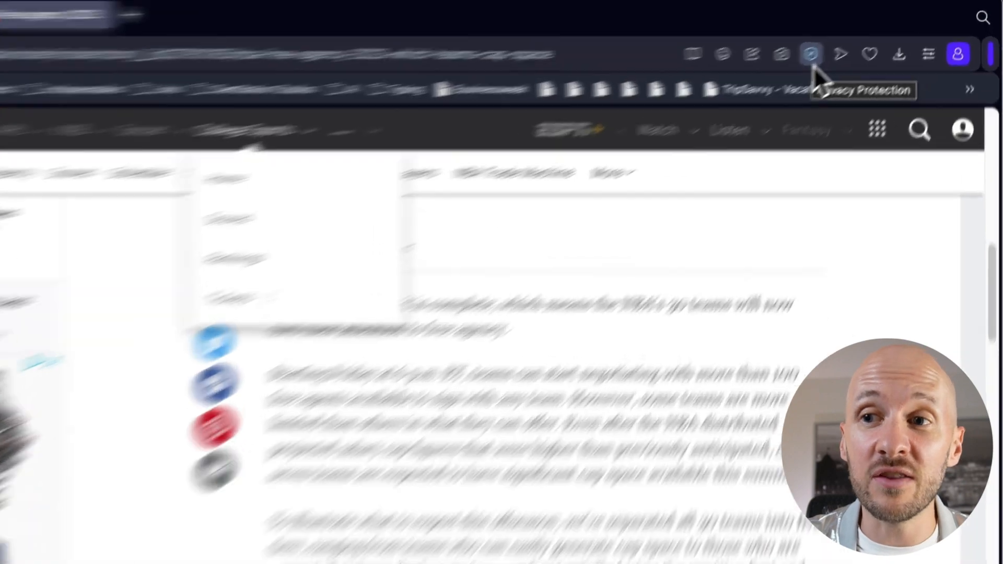
click(813, 54)
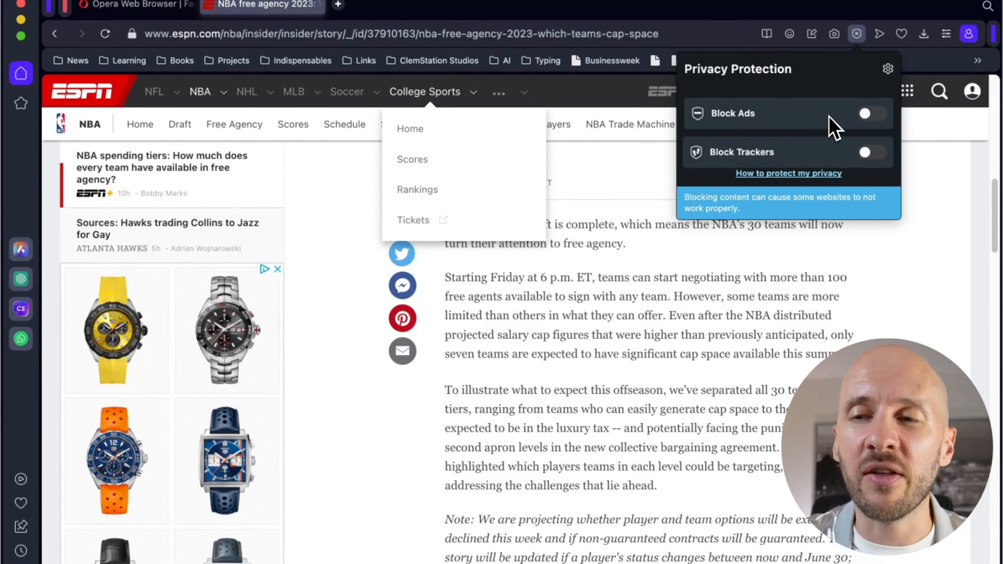
mouse_move(803, 94)
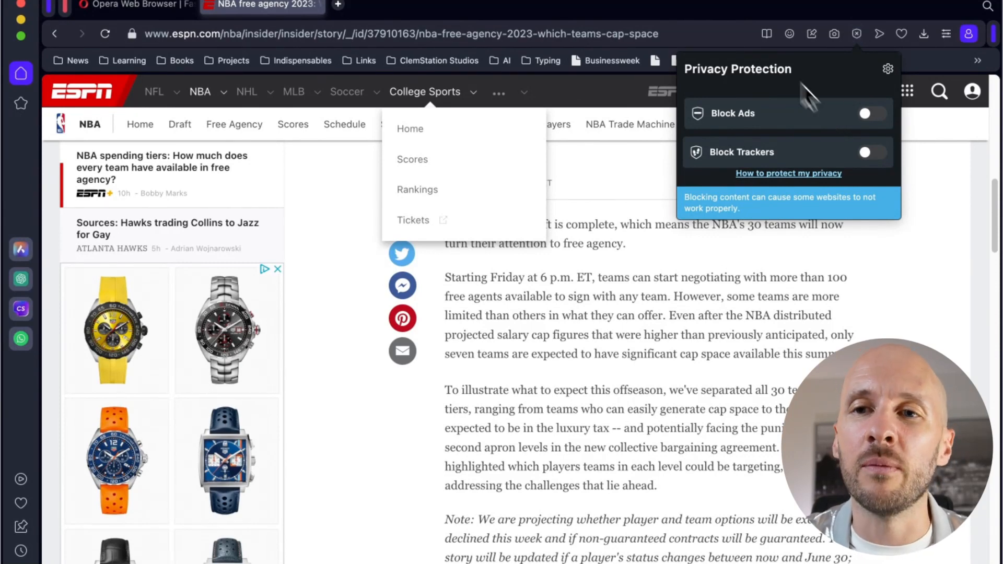
click(726, 12)
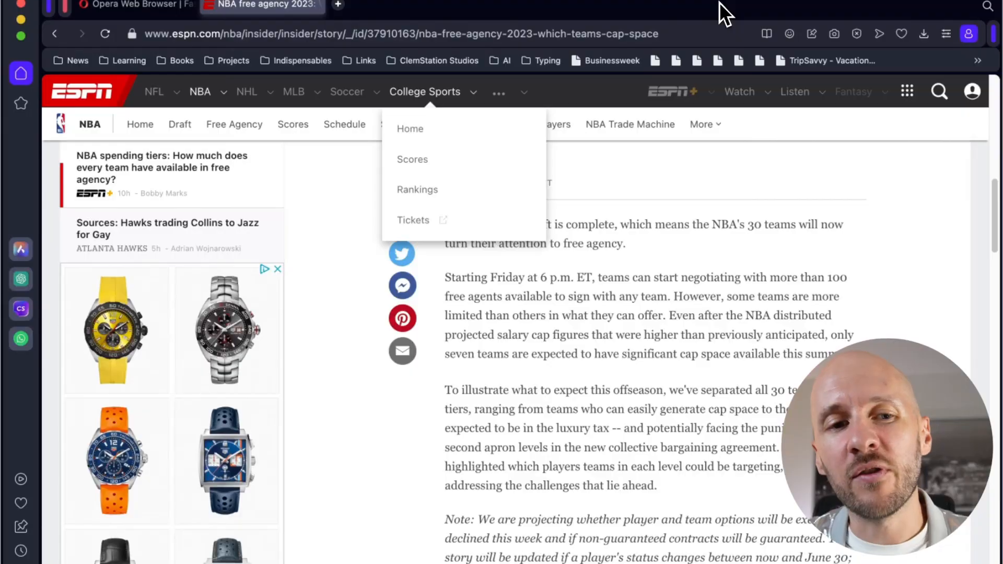